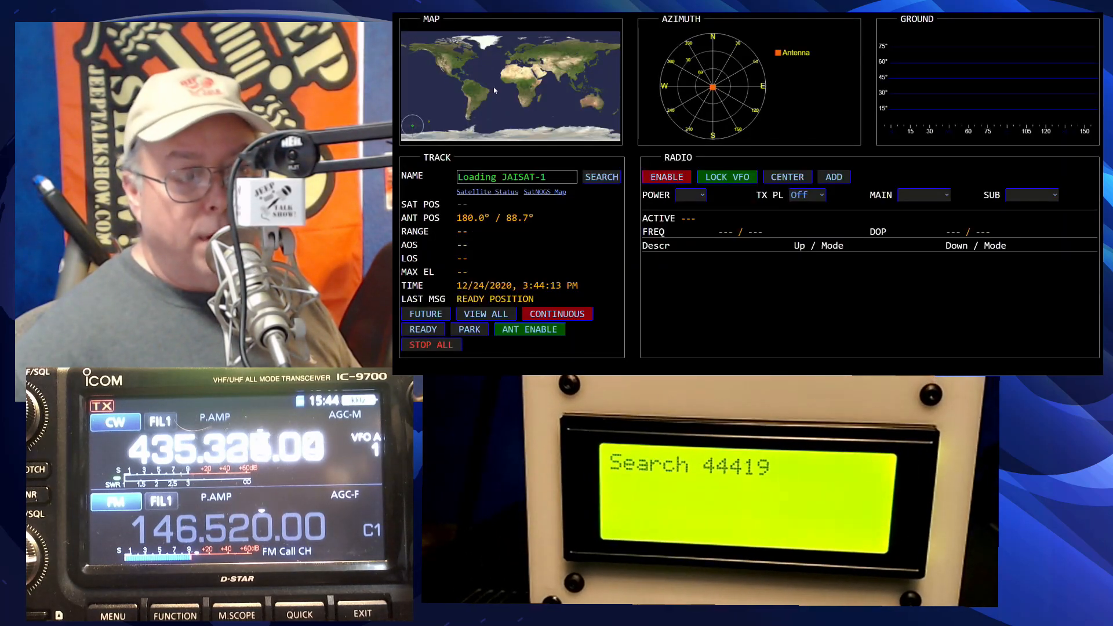
- Search for JAISAT-1 to load its pass times, orbit tracks and Mode U CW Beacon
{"action": "left_click", "coordinate": [601, 177]}
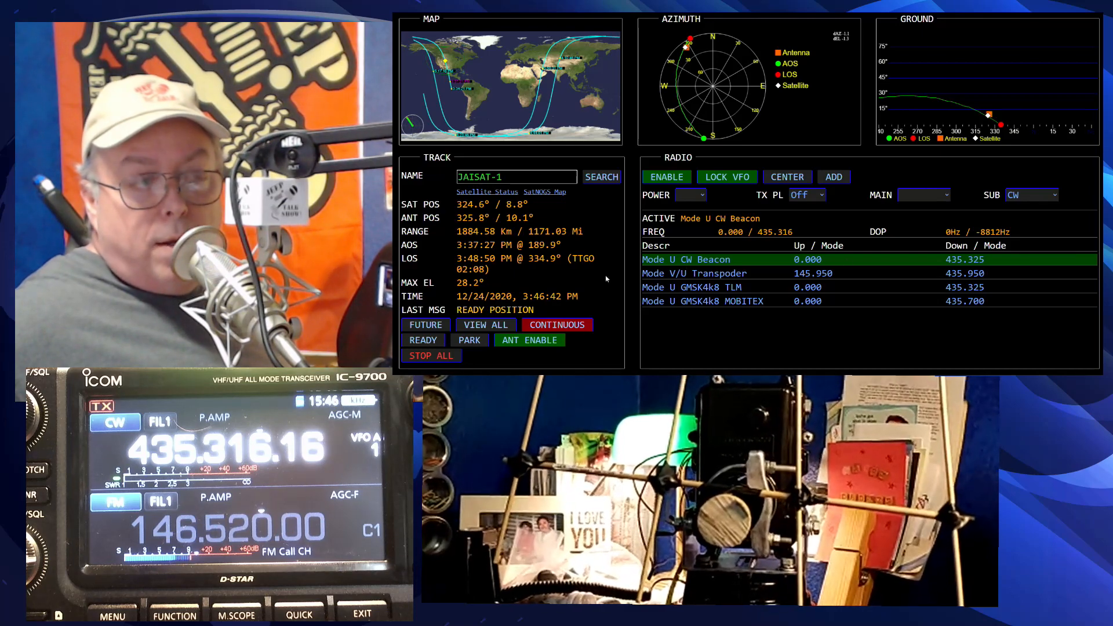
- Stop all tracking and radio control, then return the antenna to its ready position
{"action": "left_click", "coordinate": [430, 356]}
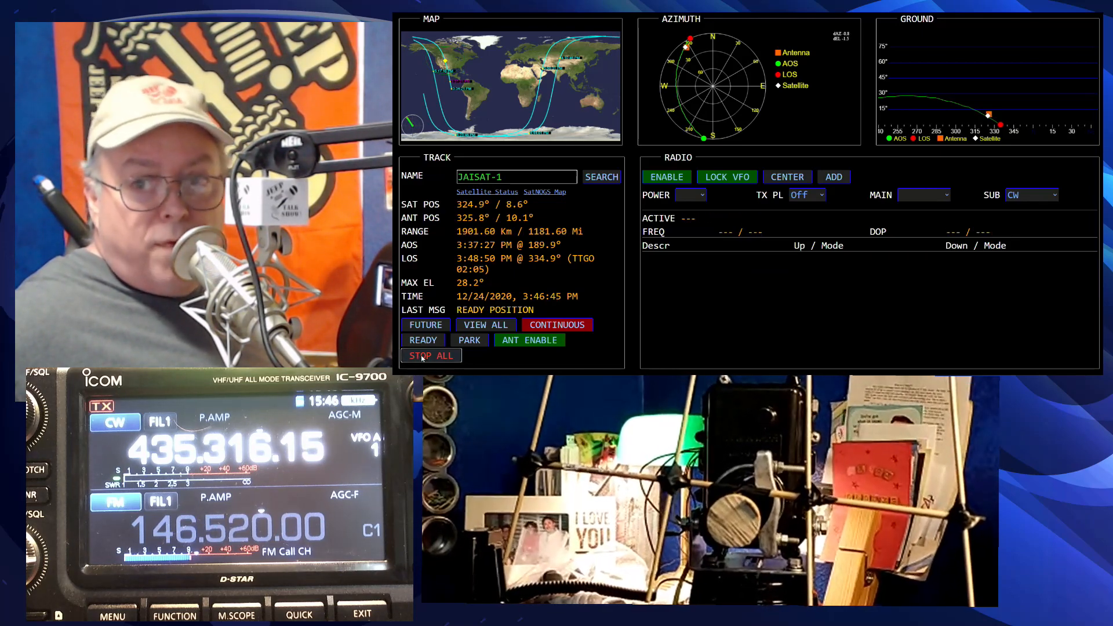
{"action": "left_click", "coordinate": [431, 356]}
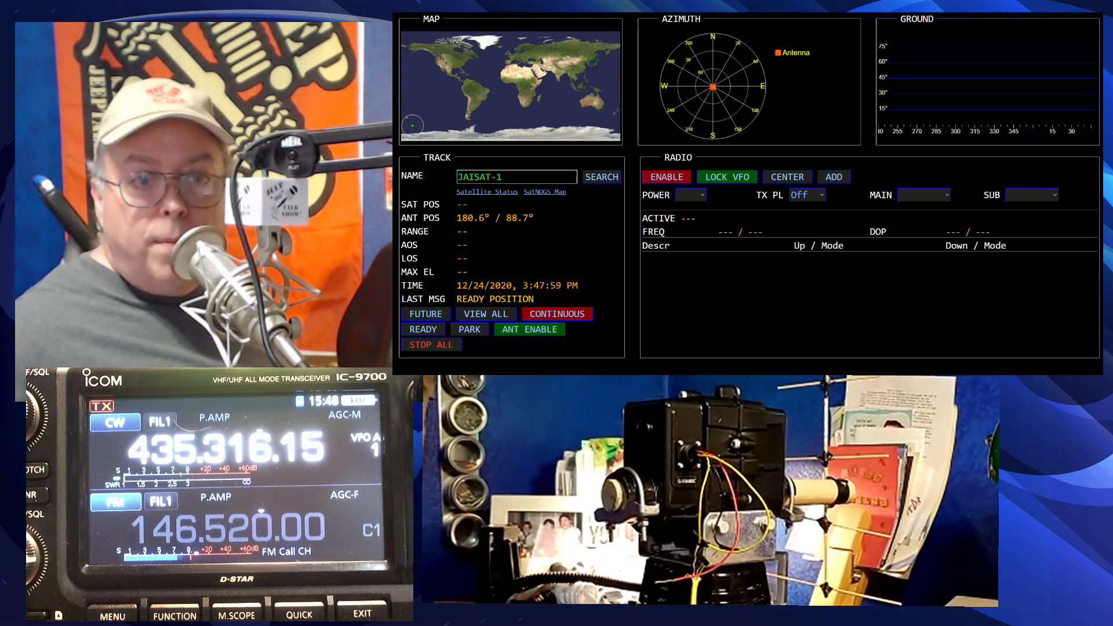
- Search for RS-22 to queue its 4:14 PM pass with Mode U CW Beacon
{"action": "left_click", "coordinate": [556, 313]}
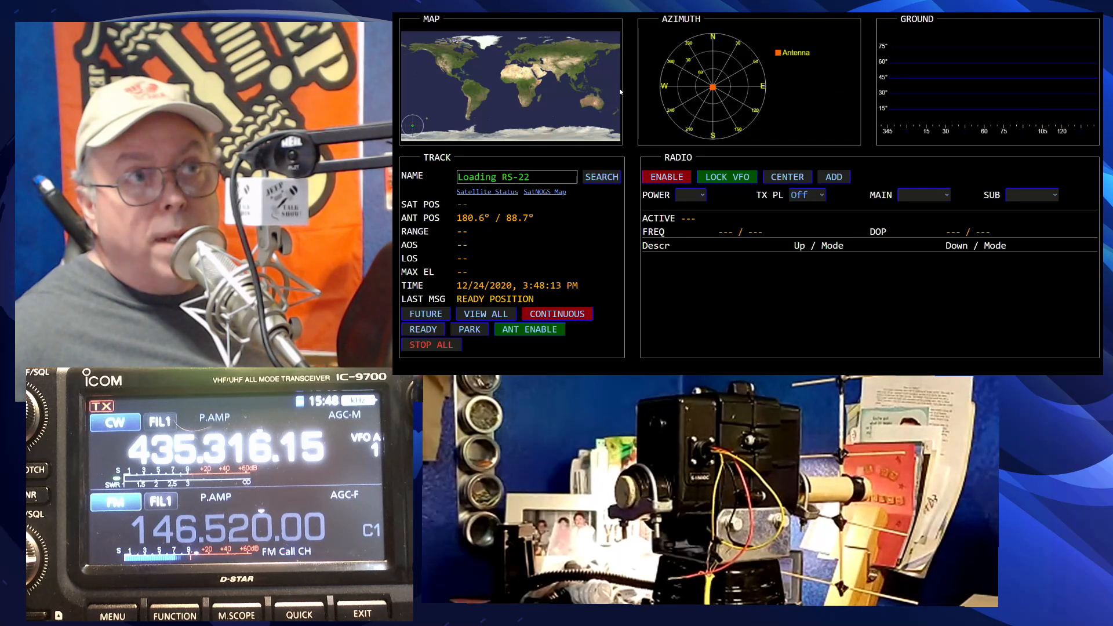
{"action": "left_click", "coordinate": [601, 177]}
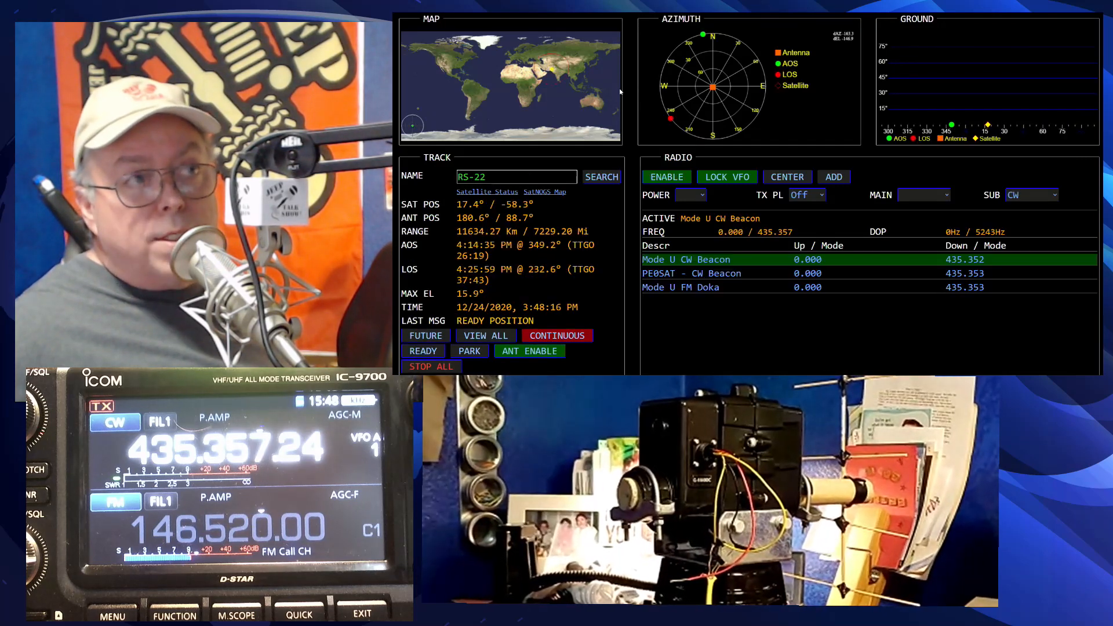